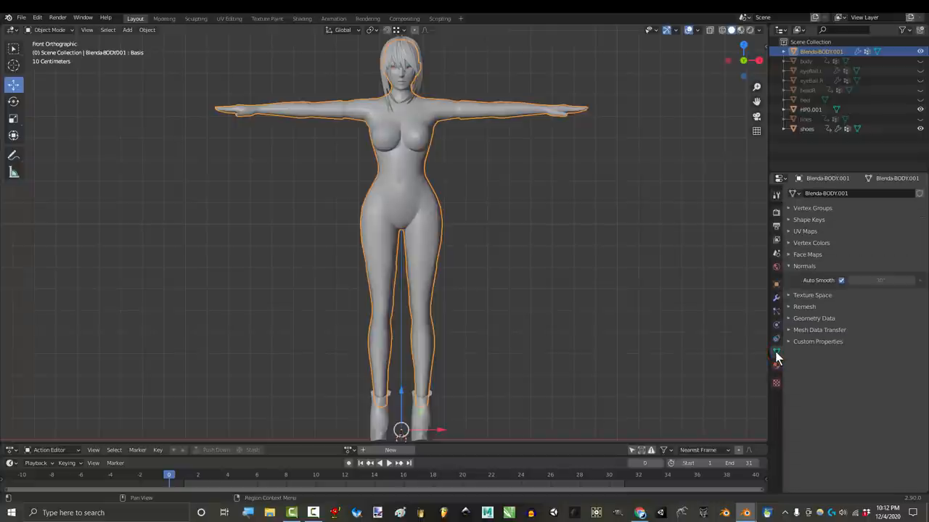
Step: Enable Auto Smooth in the body's Object Data normals settings and shade it smooth
{"action": "left_click", "coordinate": [840, 280]}
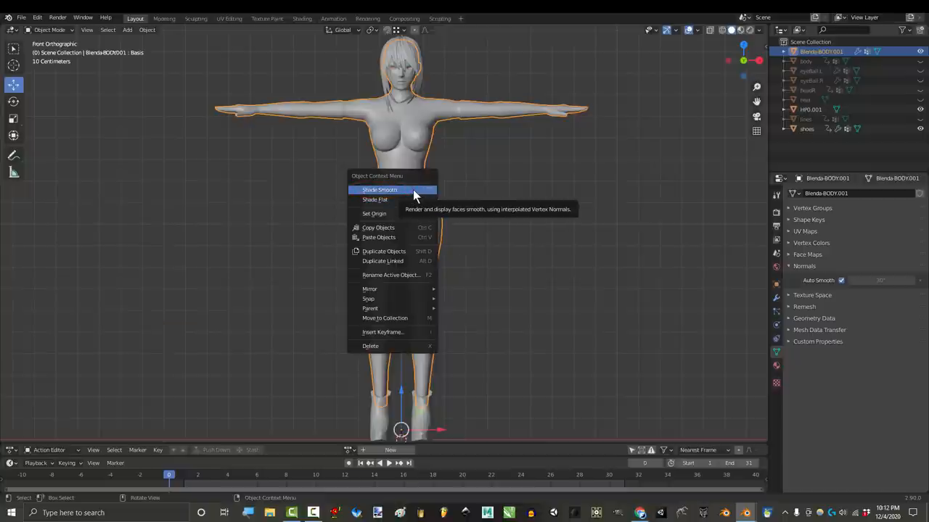
{"action": "left_click", "coordinate": [379, 190]}
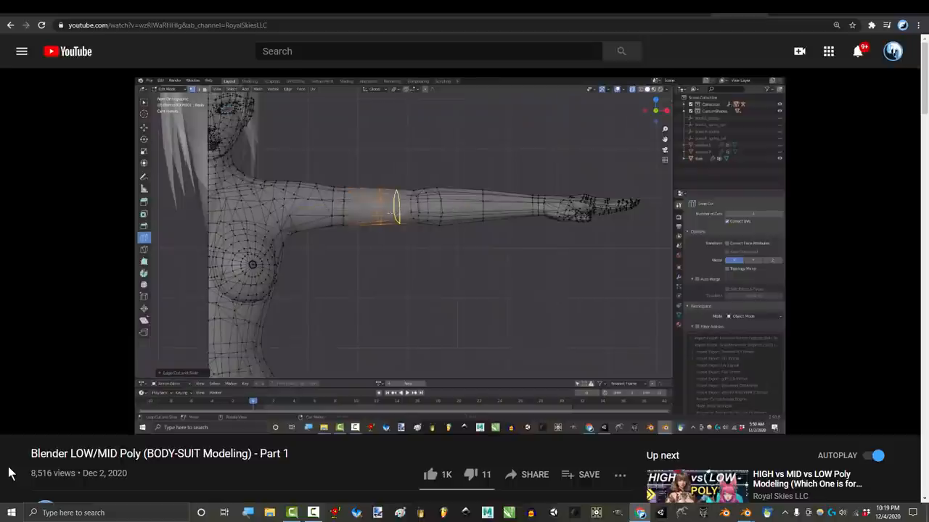
Step: Play or pause the LOW/MID Poly BODY-SUIT Modeling Part 1 tutorial video
{"action": "key", "text": "s"}
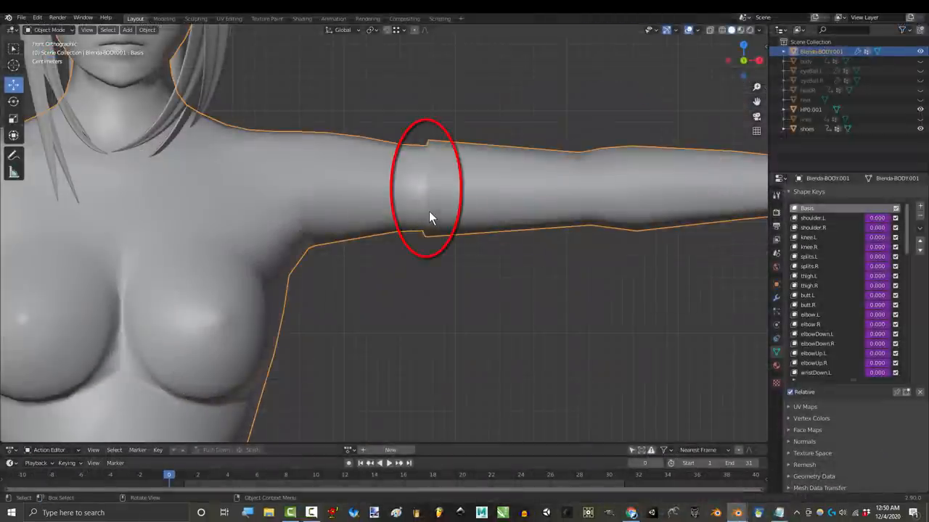
Step: In Edit Mode, select the upper-arm crease edge loop and mark it sharp
{"action": "key", "text": "Tab"}
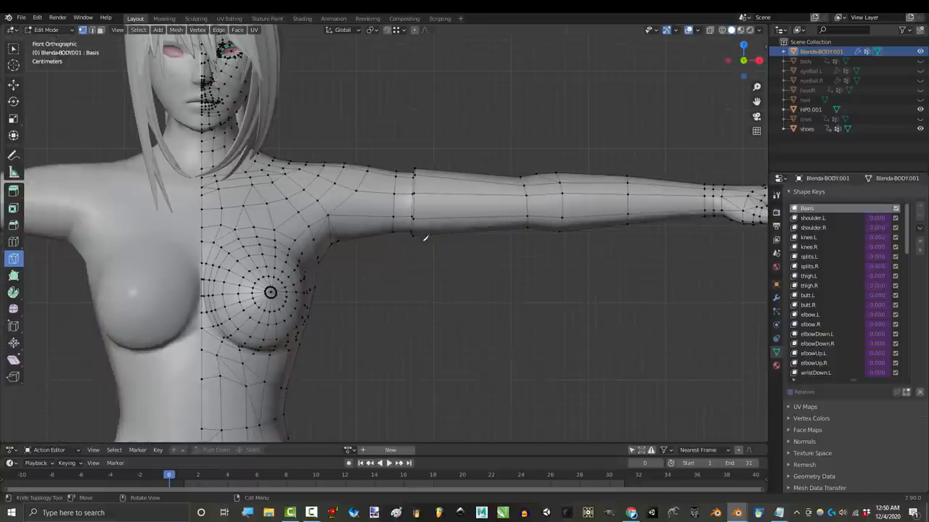
{"action": "left_click_drag", "start_coordinate": [421, 239], "coordinate": [479, 238]}
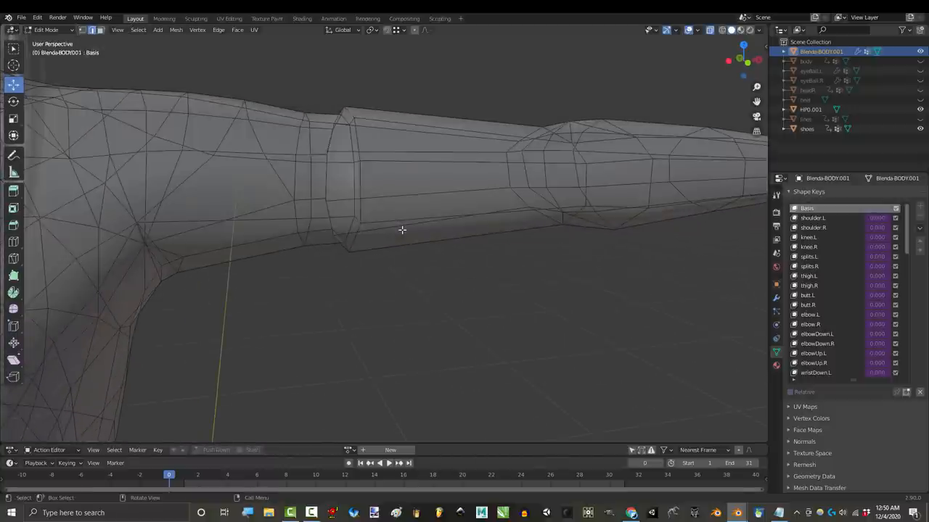
{"action": "left_click", "coordinate": [352, 190]}
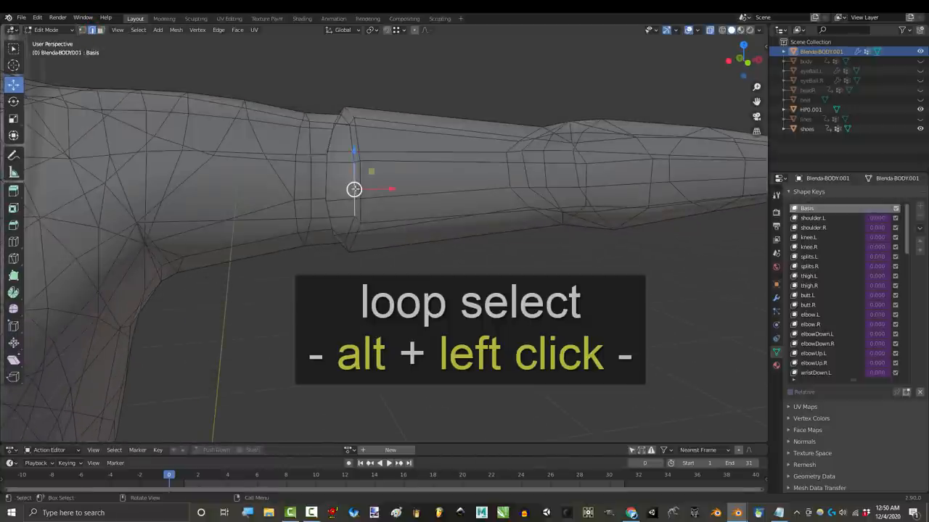
{"action": "left_click", "coordinate": [343, 174]}
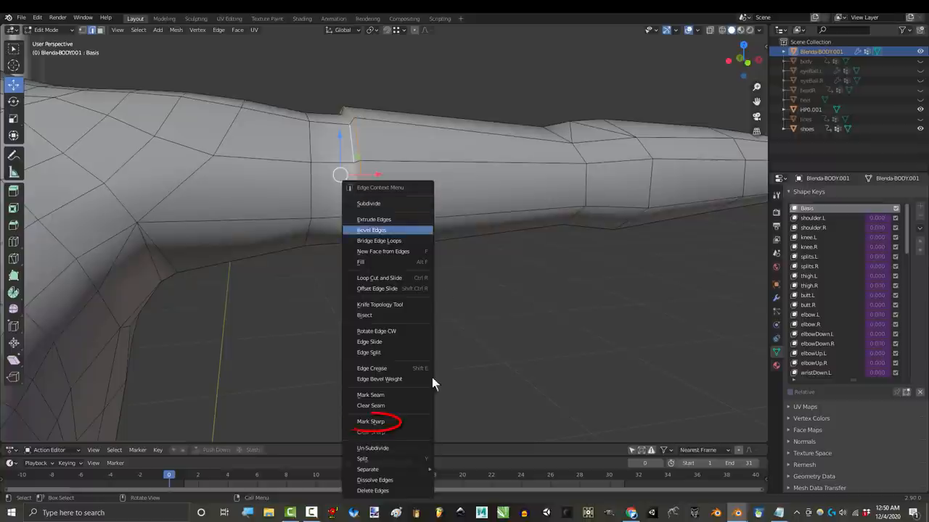
{"action": "left_click", "coordinate": [369, 419]}
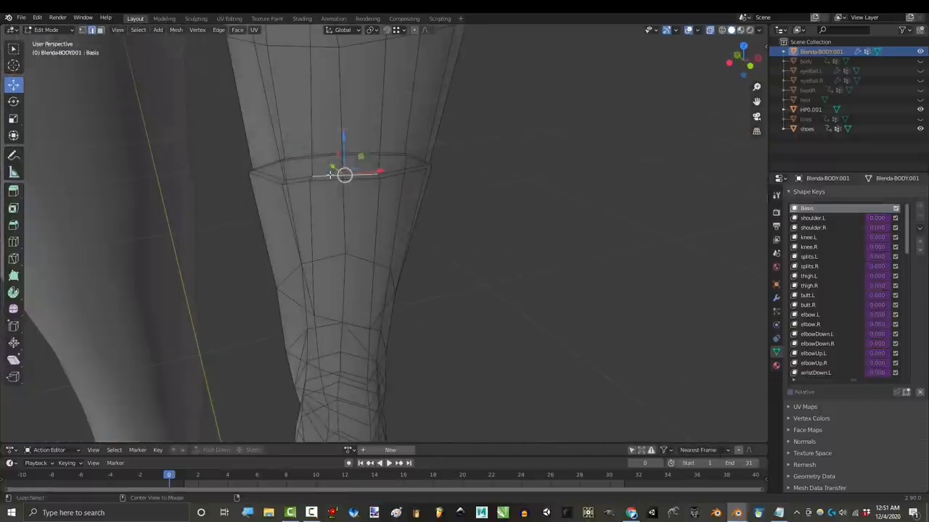
{"action": "right_click", "coordinate": [338, 176]}
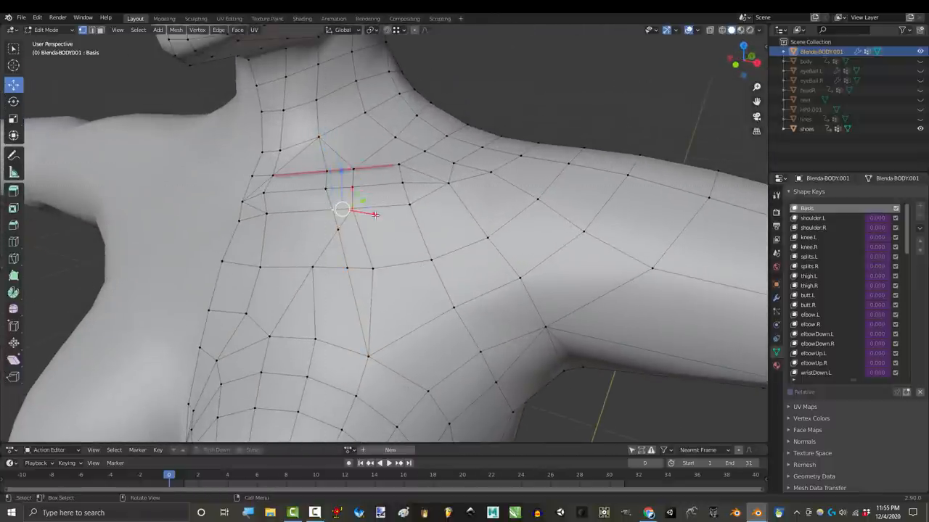
Step: Turn on vertex snapping and move a loose chest vertex onto its neighbour
{"action": "key", "text": "g"}
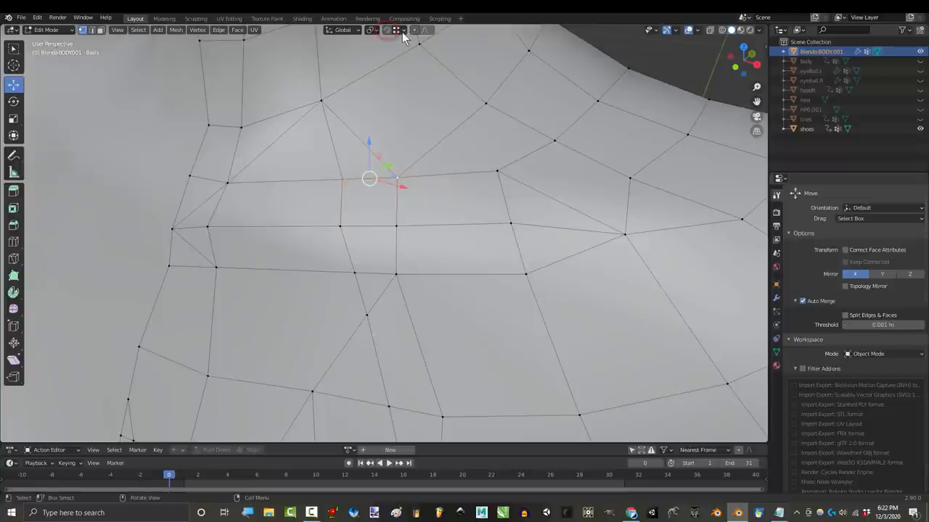
{"action": "left_click", "coordinate": [408, 29]}
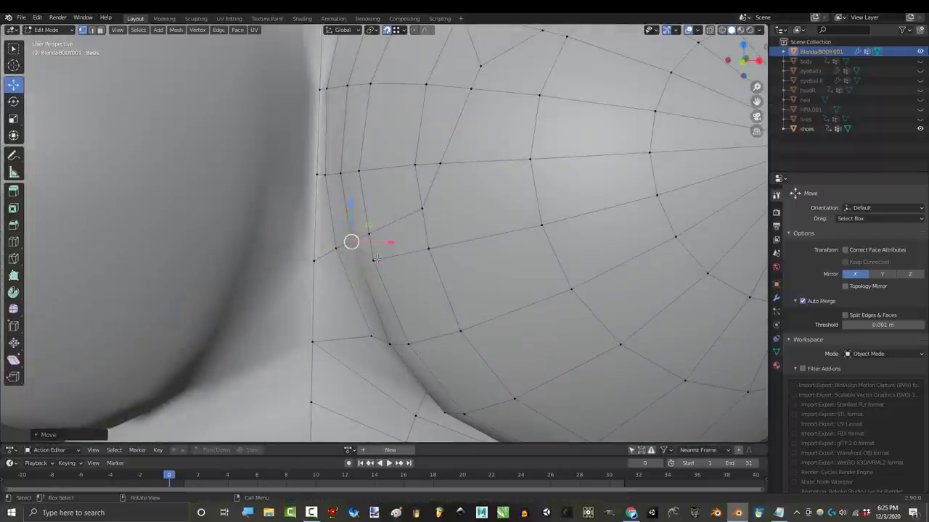
{"action": "left_click_drag", "start_coordinate": [351, 242], "coordinate": [321, 245]}
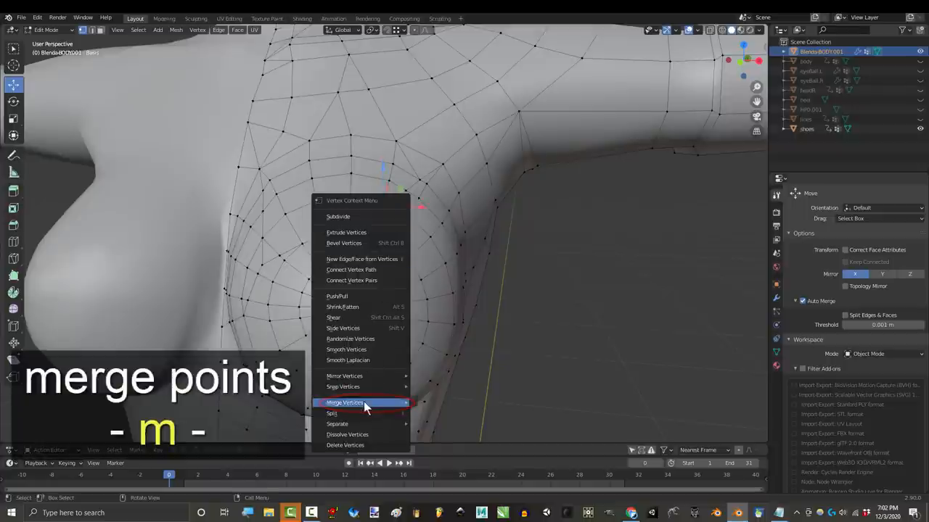
Step: Merge the doubled armpit vertices into one point
{"action": "left_click", "coordinate": [348, 402]}
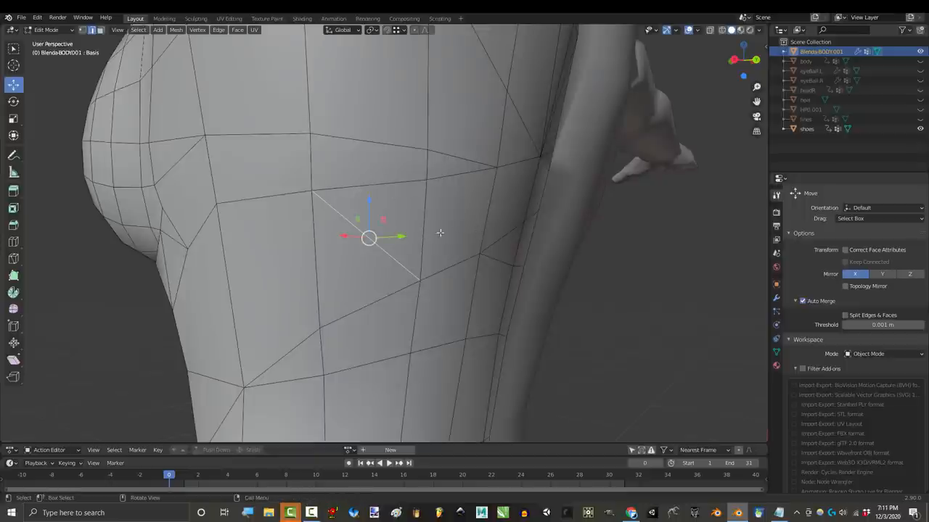
Step: Dissolve the torso's diagonal edge, subdivide another edge and reposition its new vertex
{"action": "key", "text": "x"}
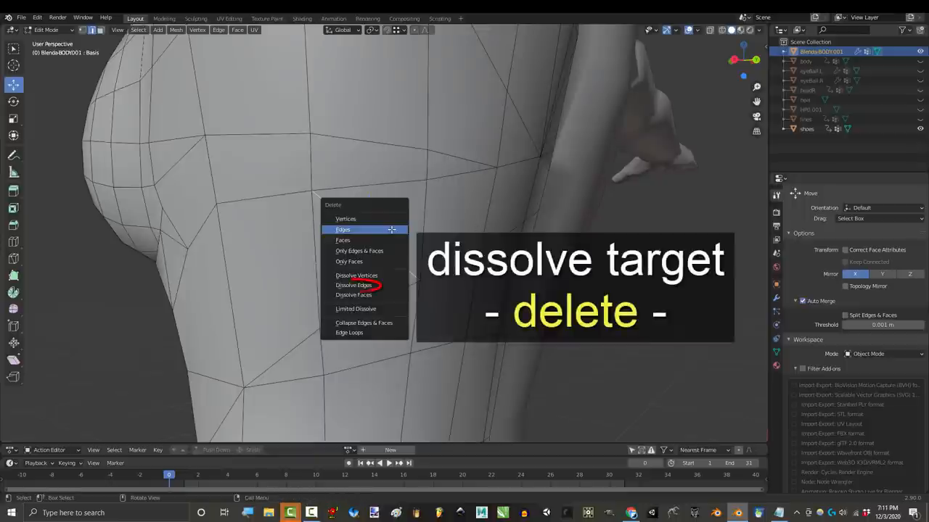
{"action": "left_click", "coordinate": [353, 285]}
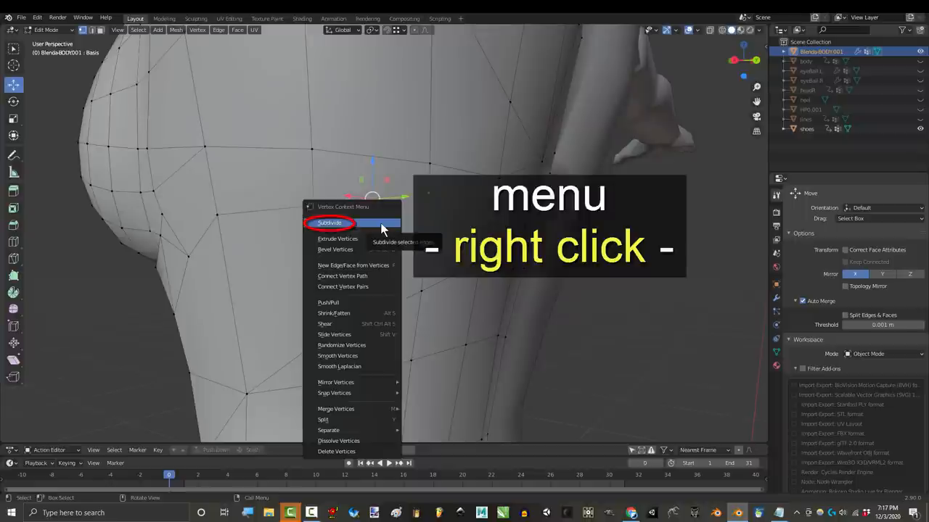
{"action": "left_click", "coordinate": [330, 223]}
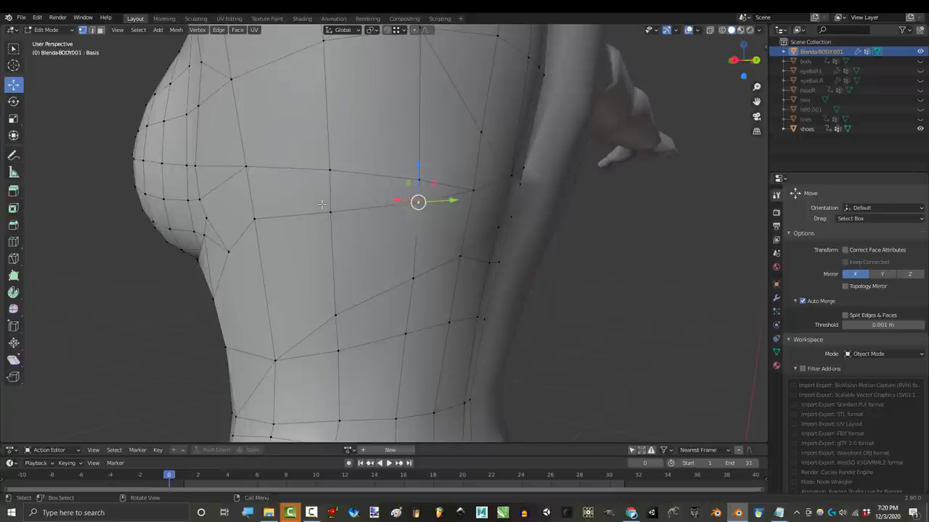
{"action": "left_click_drag", "start_coordinate": [417, 201], "coordinate": [375, 207]}
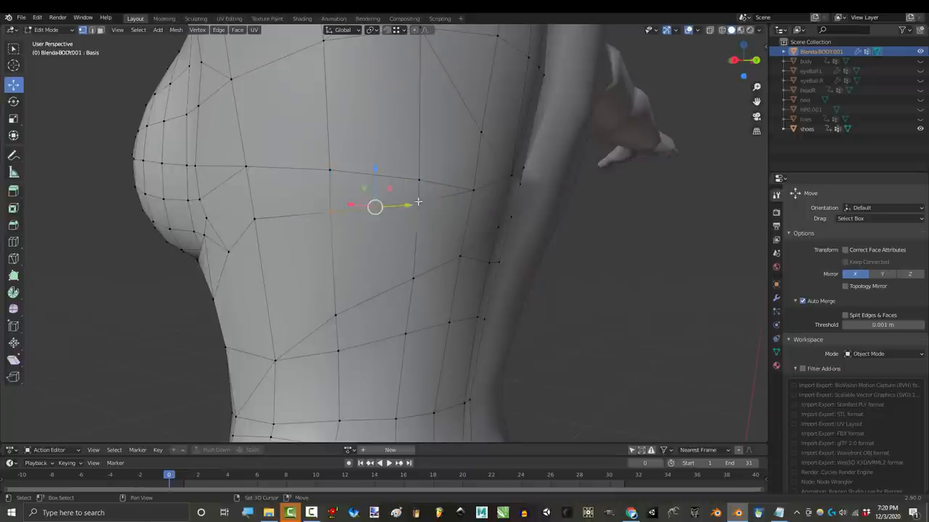
{"action": "left_click_drag", "start_coordinate": [375, 206], "coordinate": [457, 241]}
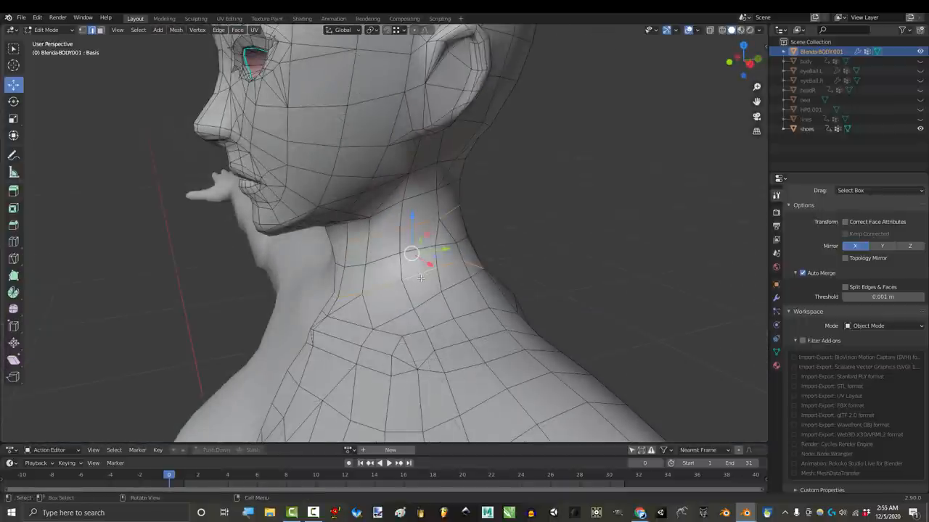
Step: Extrude the band of neck faces and mark the neck-base edge loop sharp
{"action": "right_click", "coordinate": [420, 276]}
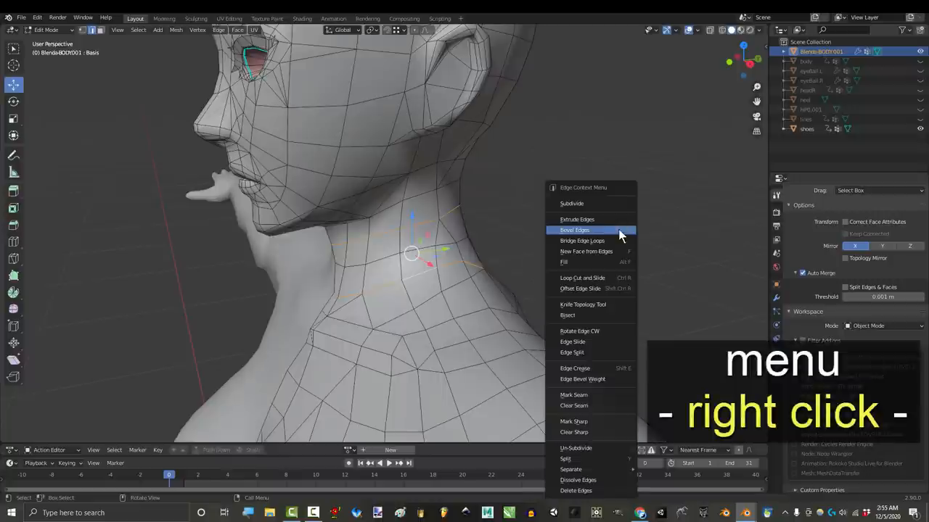
{"action": "left_click", "coordinate": [574, 230]}
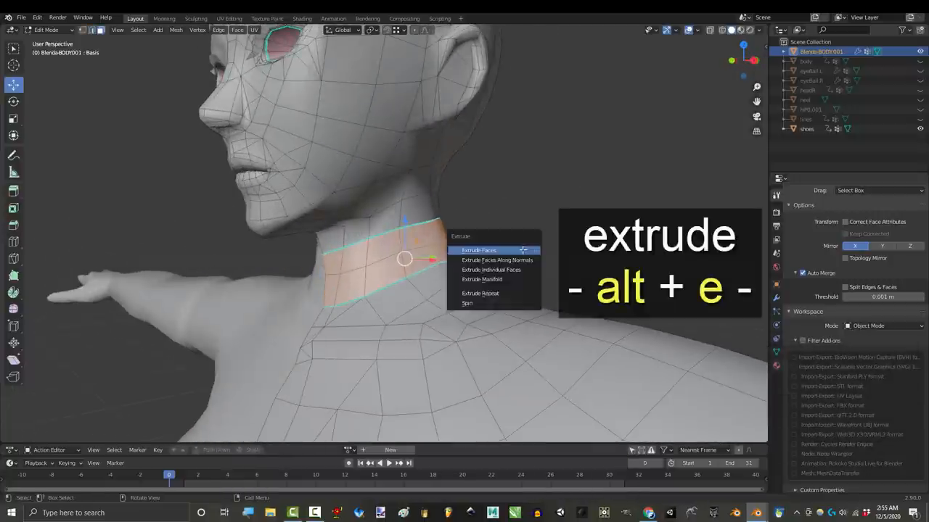
{"action": "left_click", "coordinate": [497, 260]}
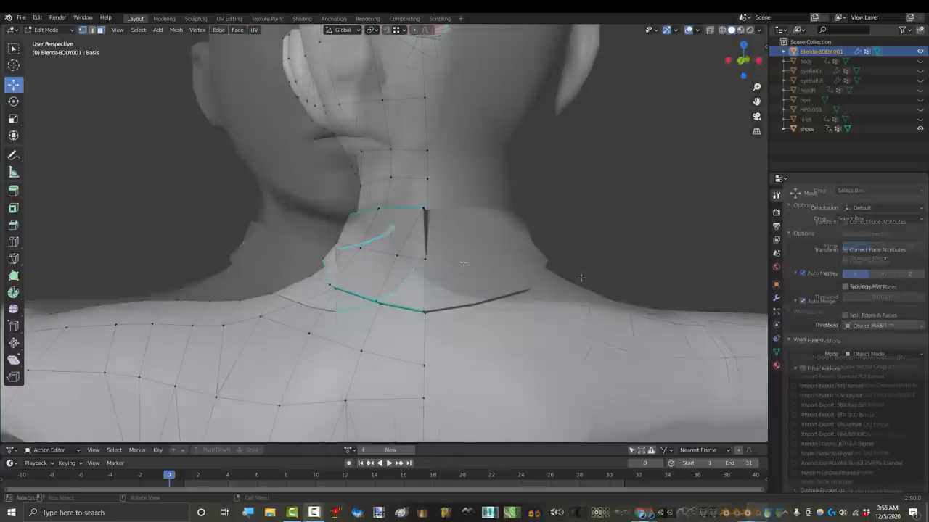
{"action": "key", "text": "N"}
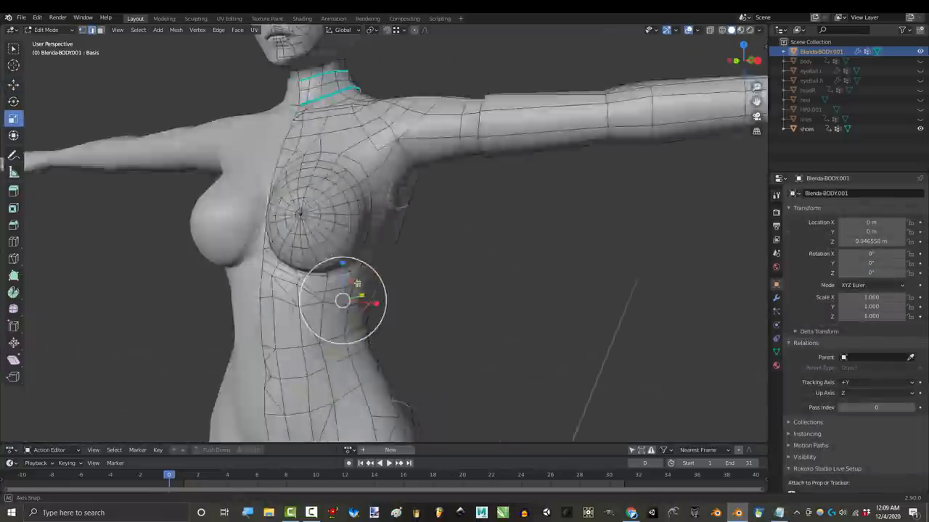
Step: Extrude the chest and waist panel faces outward along their normals
{"action": "key", "text": "KP_1"}
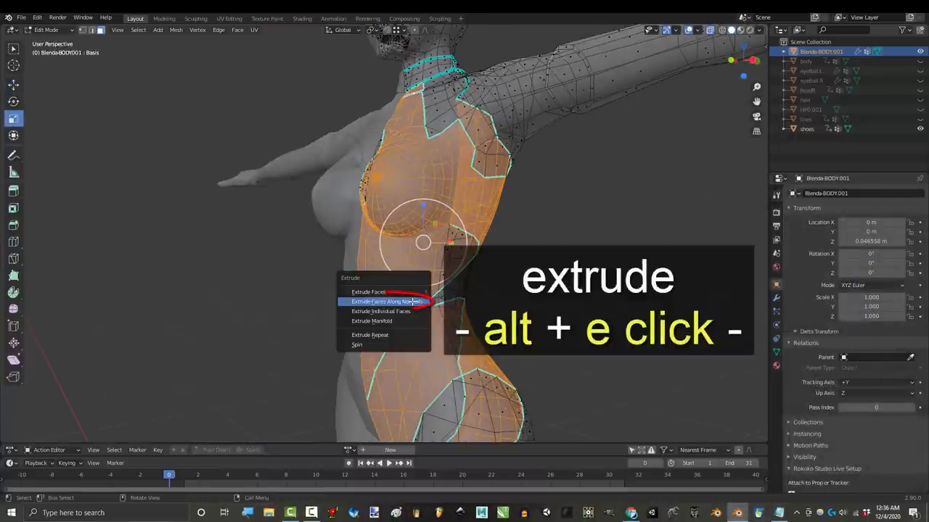
{"action": "left_click", "coordinate": [381, 301]}
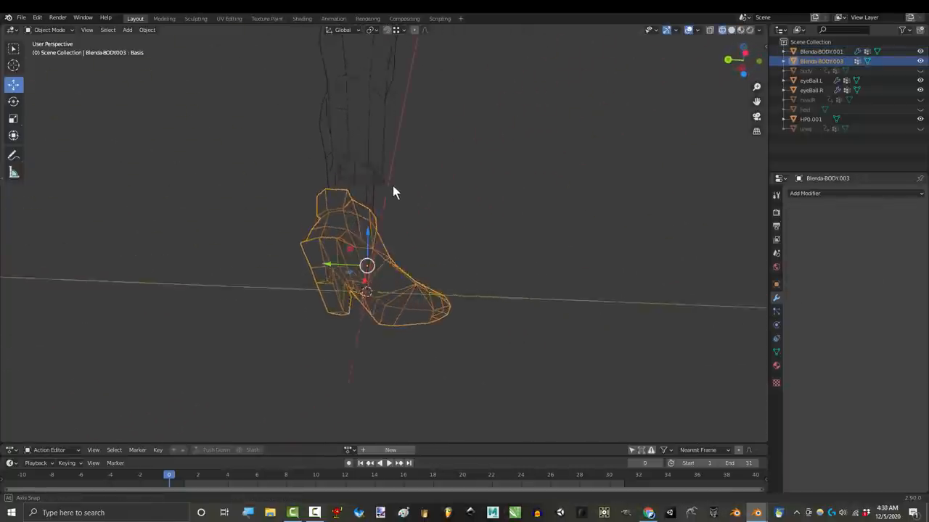
Step: Replace the old boot with heels.obj and join the shoes into the body
{"action": "key", "text": "Tab"}
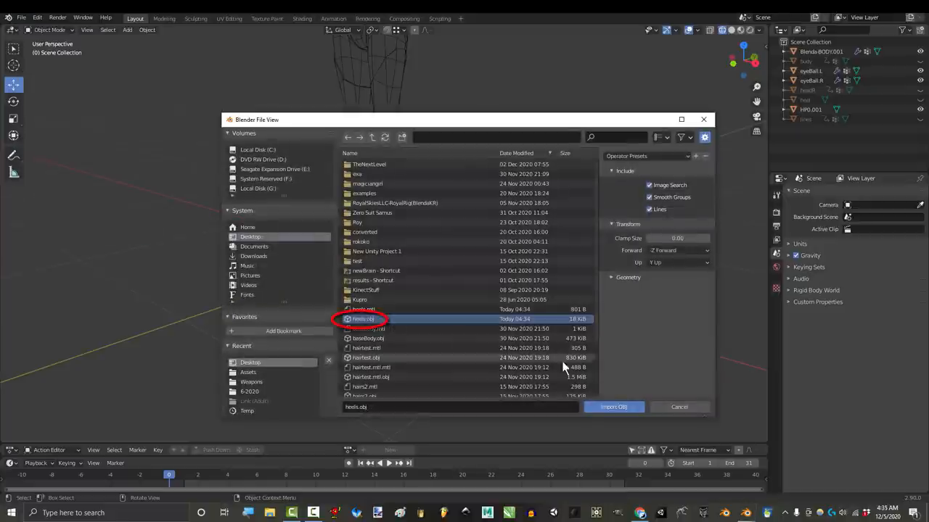
{"action": "left_click", "coordinate": [613, 407]}
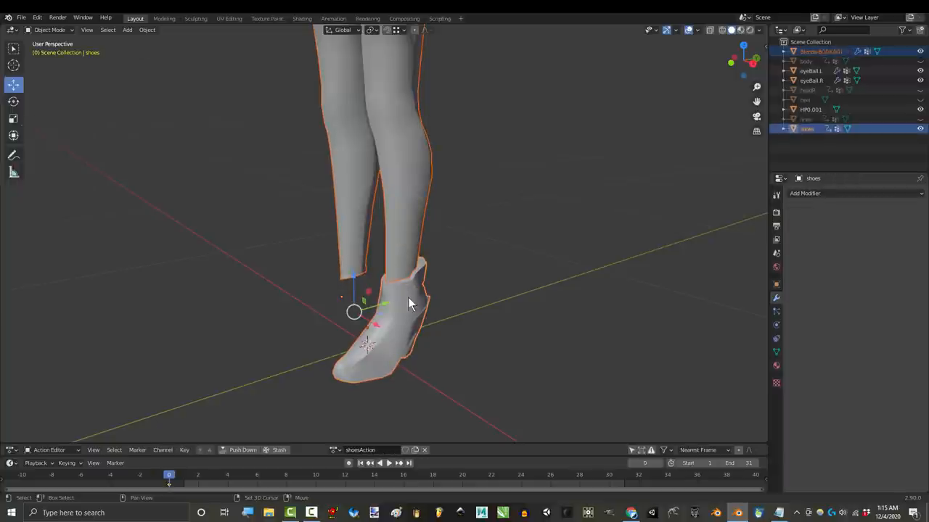
{"action": "left_click", "coordinate": [13, 136]}
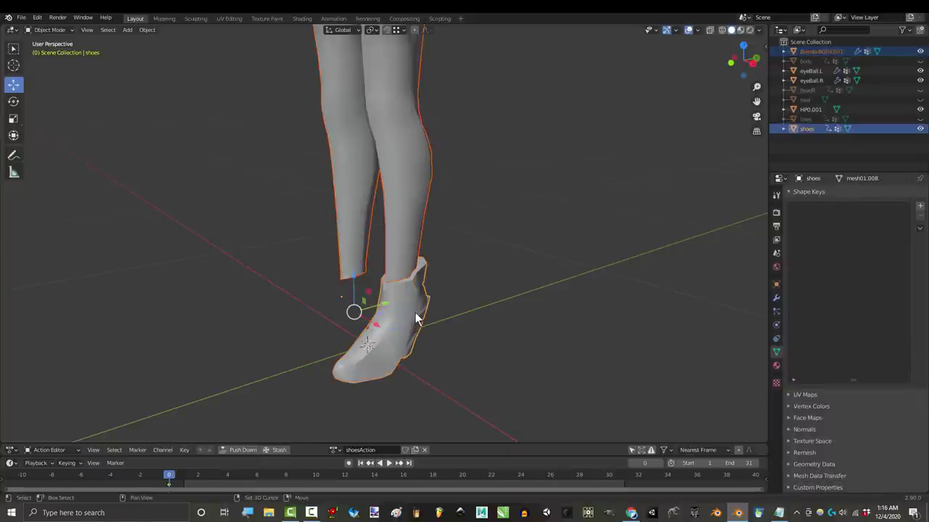
{"action": "left_click", "coordinate": [815, 52]}
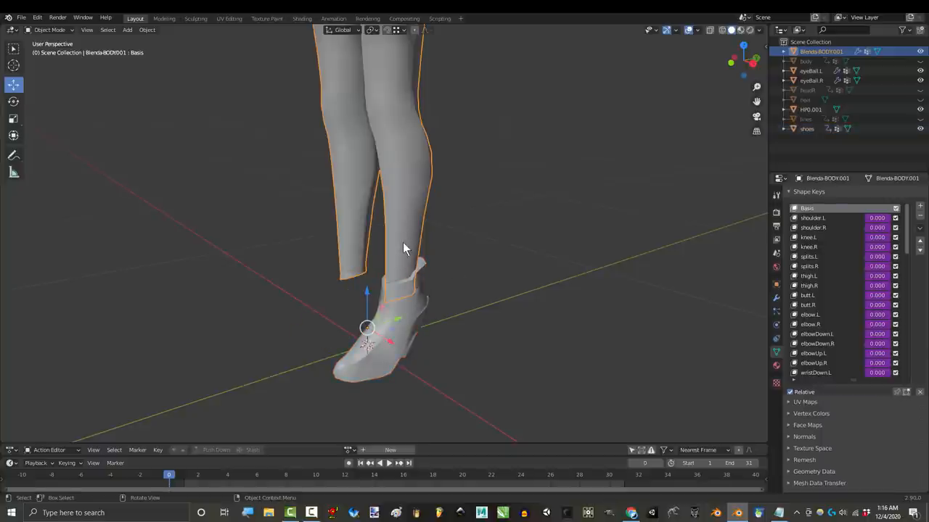
{"action": "left_click", "coordinate": [805, 129]}
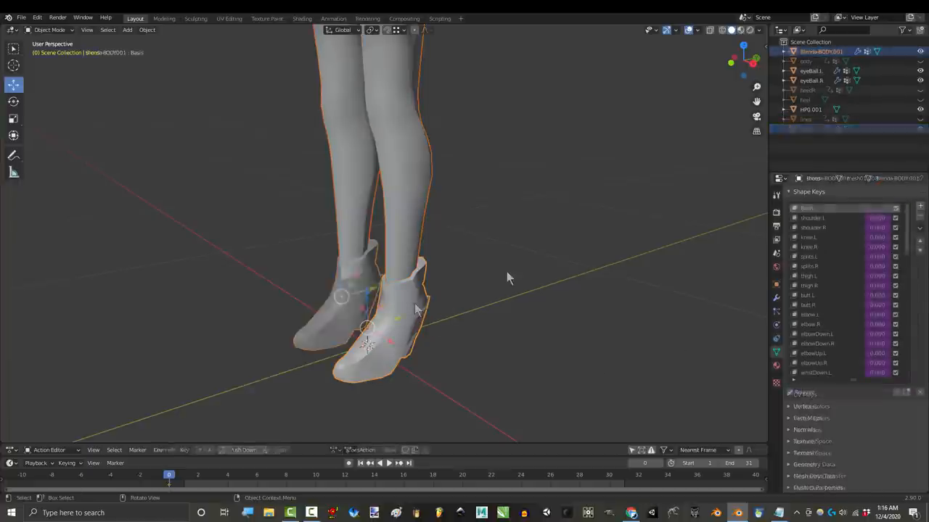
{"action": "key", "text": "Tab"}
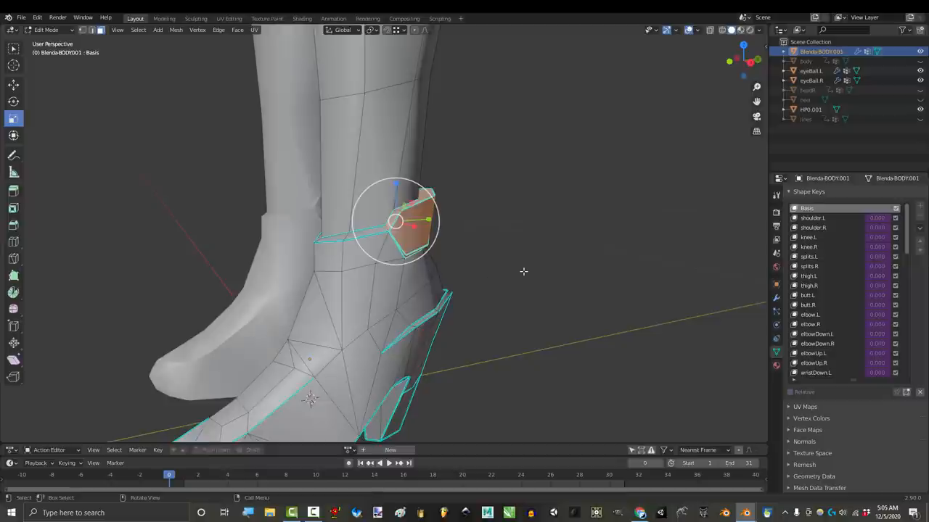
Step: Separate the selected ankle faces into their own object and exit Edit Mode
{"action": "right_click", "coordinate": [523, 271]}
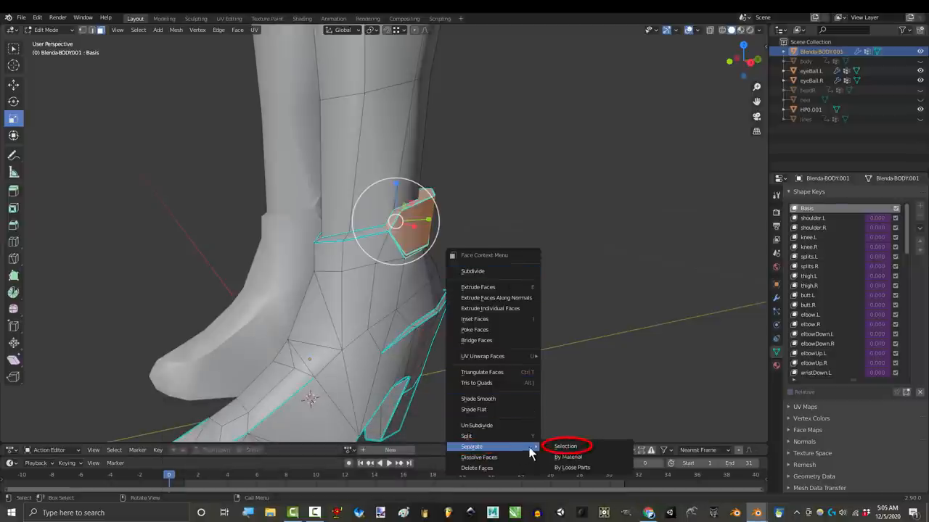
{"action": "key", "text": "Tab"}
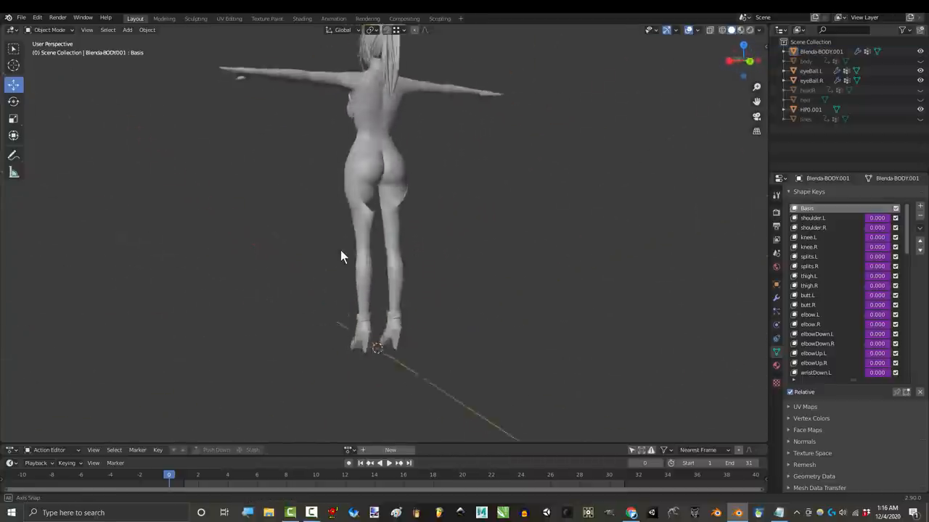
Step: Average the body mesh normals by Face Area in Edit Mode, then check the smooth shading
{"action": "key", "text": "KP_1"}
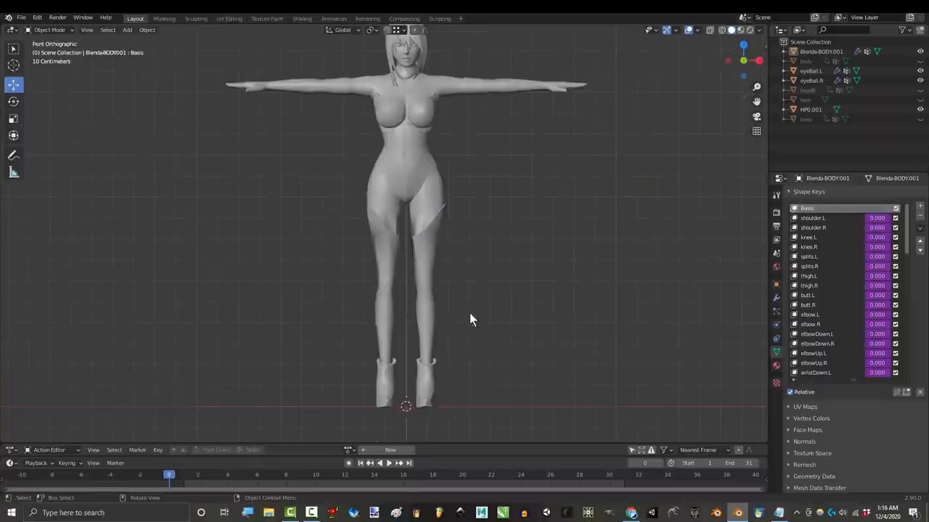
{"action": "left_click_drag", "start_coordinate": [472, 319], "coordinate": [243, 265]}
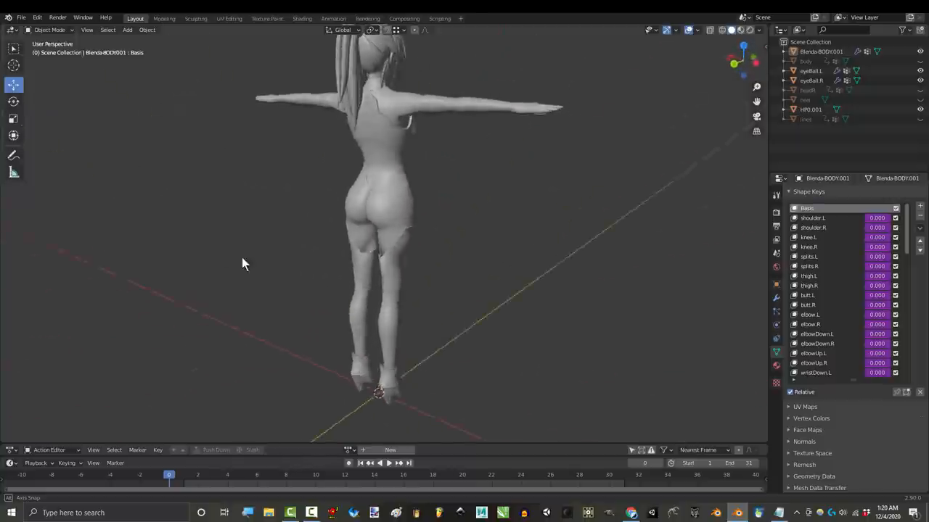
{"action": "key", "text": "KP_1"}
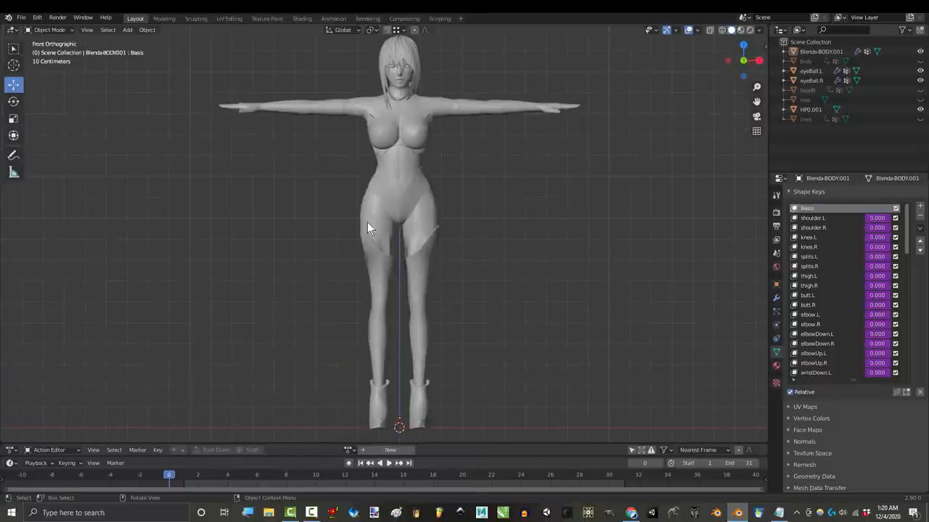
{"action": "key", "text": "Tab"}
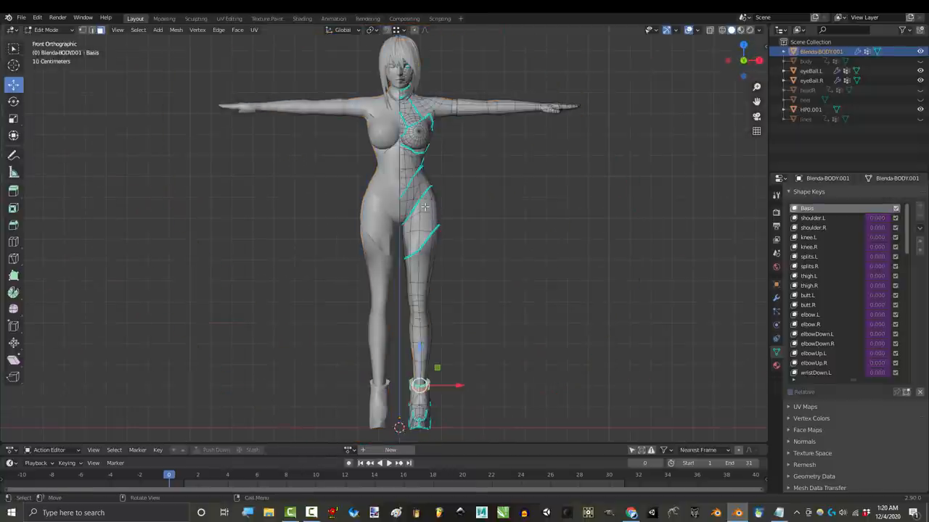
{"action": "left_click", "coordinate": [174, 29]}
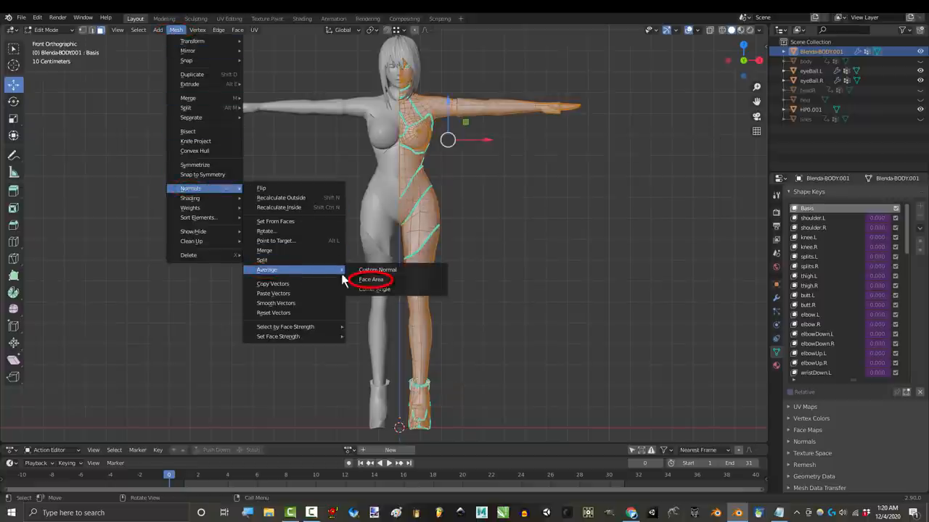
{"action": "left_click", "coordinate": [375, 280]}
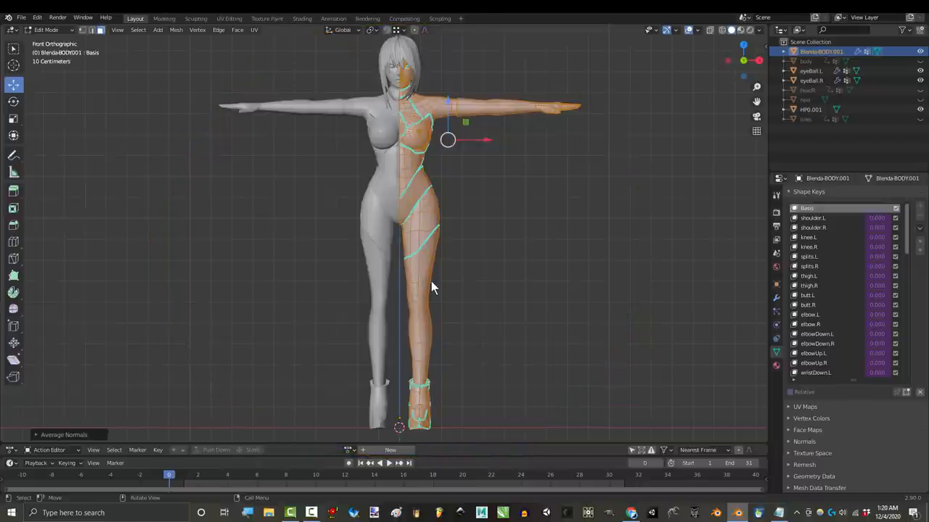
{"action": "key", "text": "Tab"}
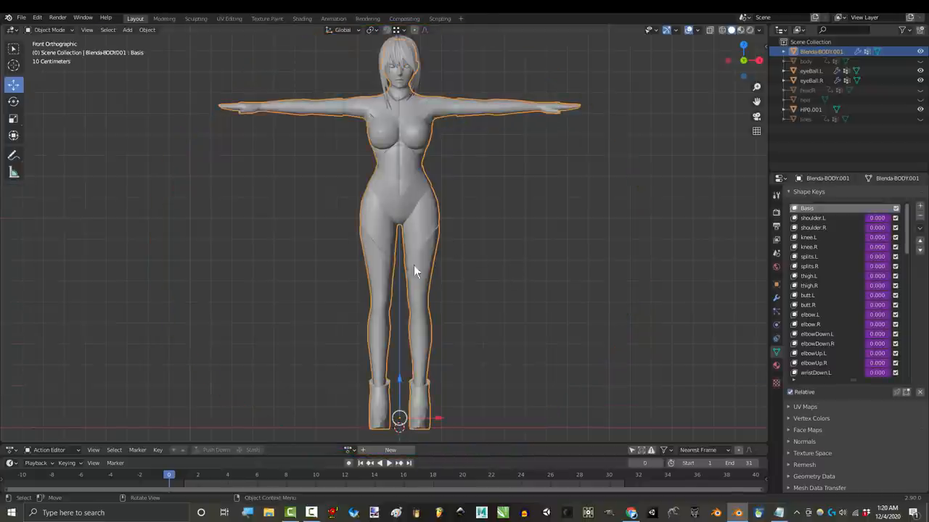
{"action": "left_click_drag", "start_coordinate": [417, 272], "coordinate": [448, 283]}
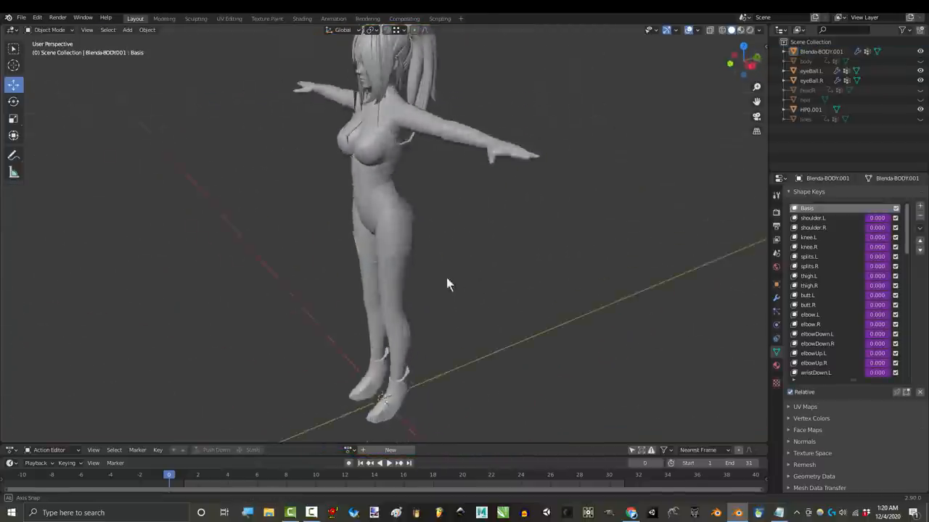